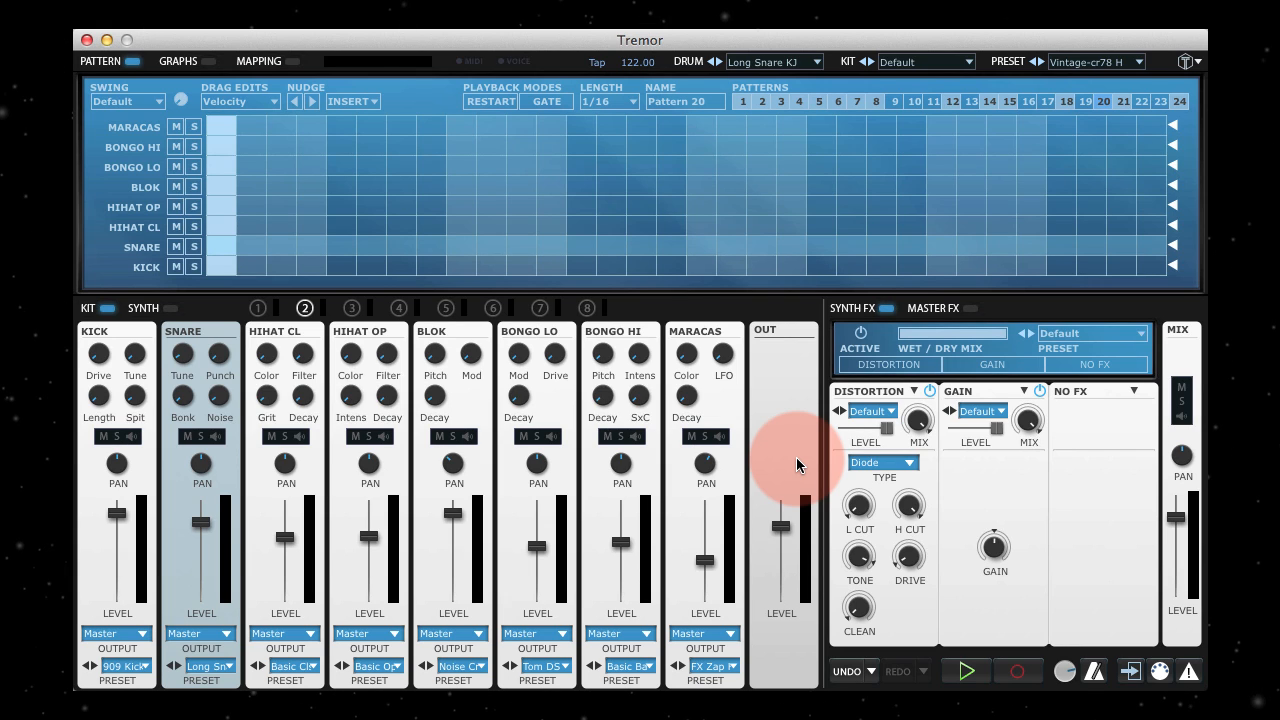
mouse_move(336, 100)
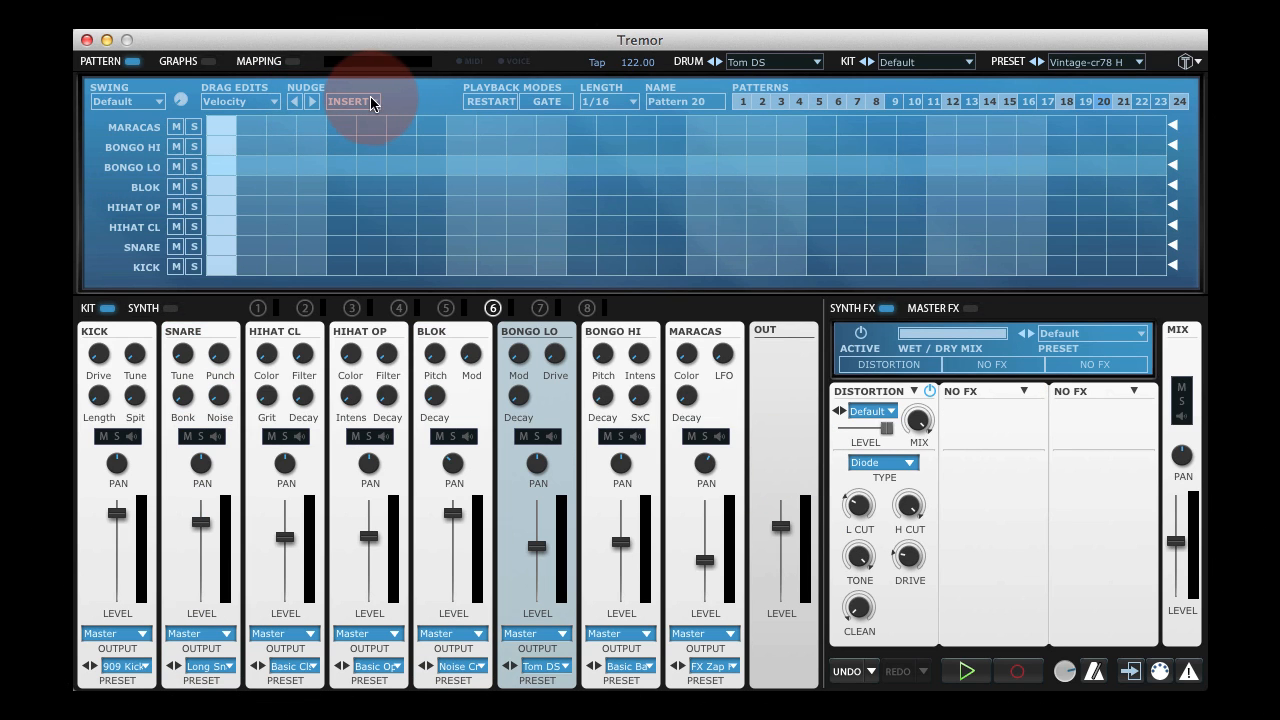
Step: Insert a generated beat twice so every kit lane gets hits across both bars
left_click(352, 100)
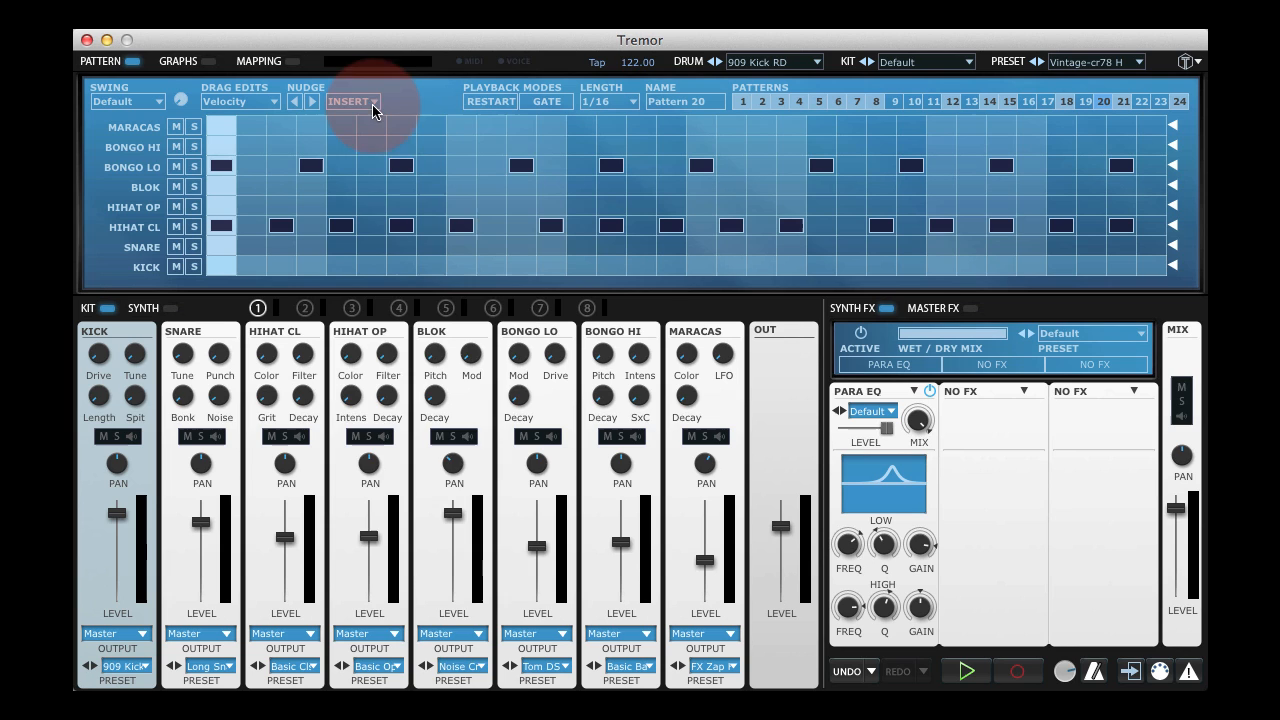
left_click(348, 100)
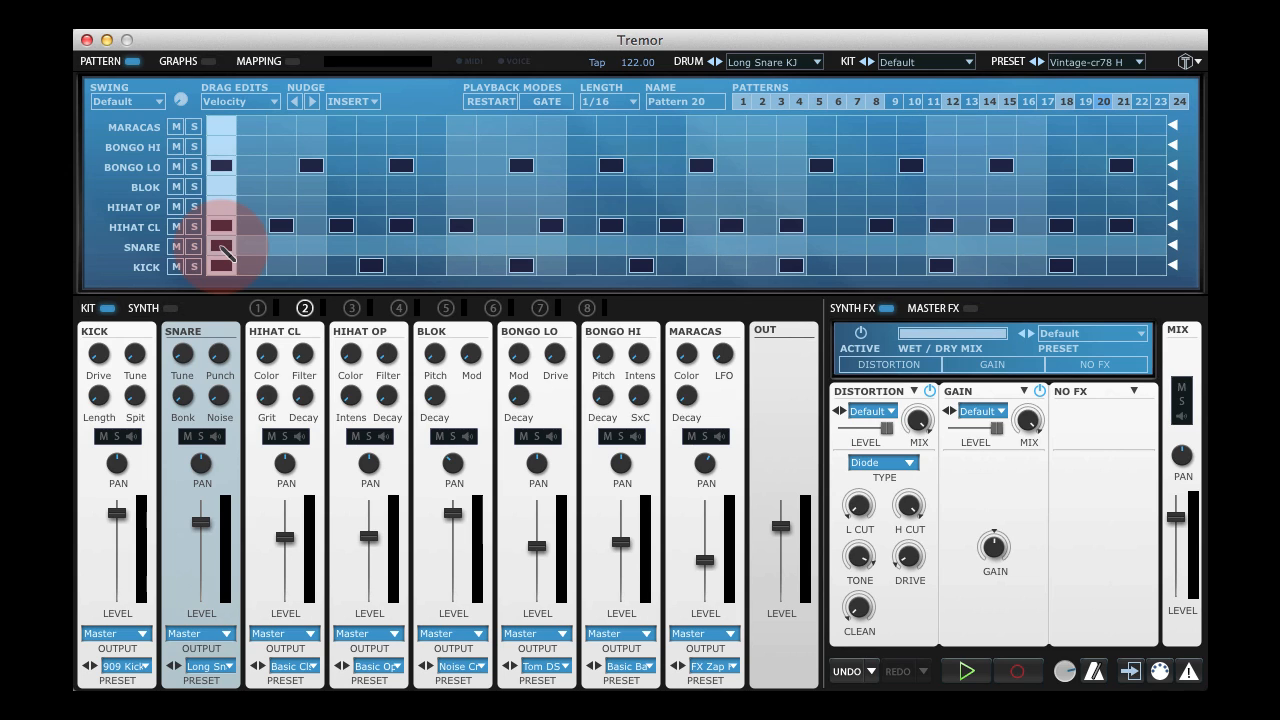
Step: Select and repaint the snare hits across bar one, then clear the selection
left_click_drag(220, 248, 556, 248)
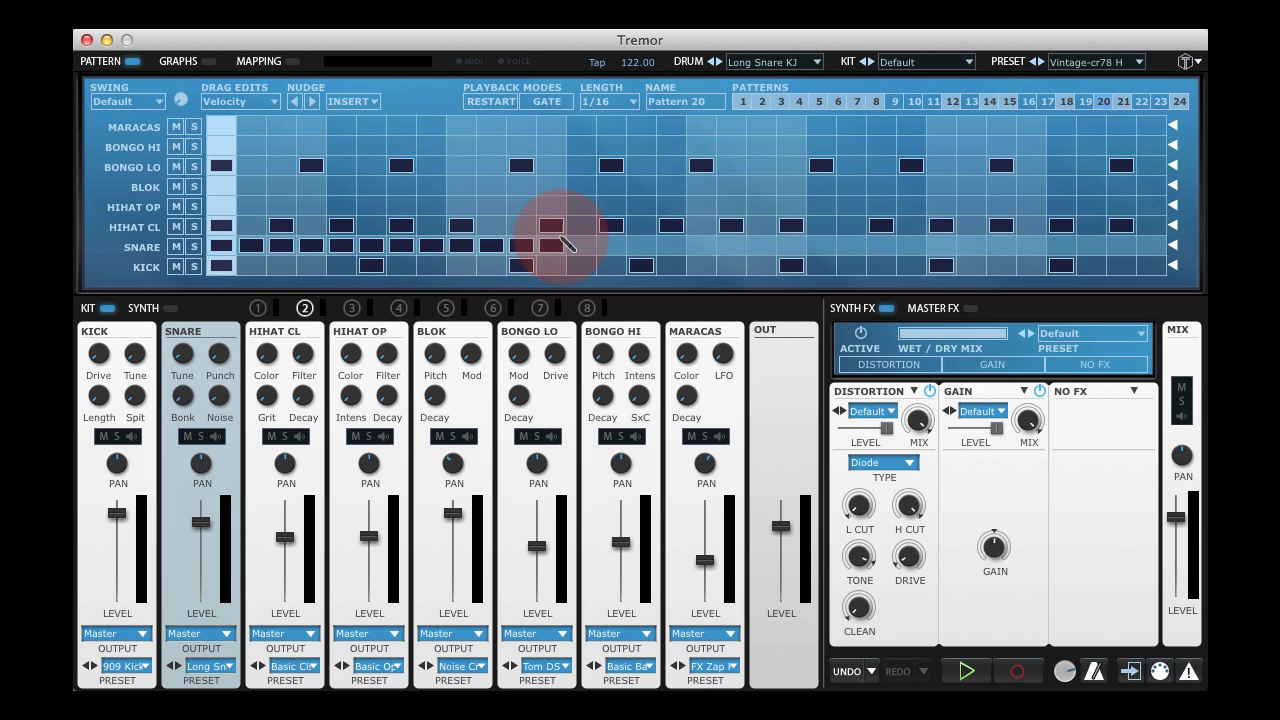
mouse_move(690, 256)
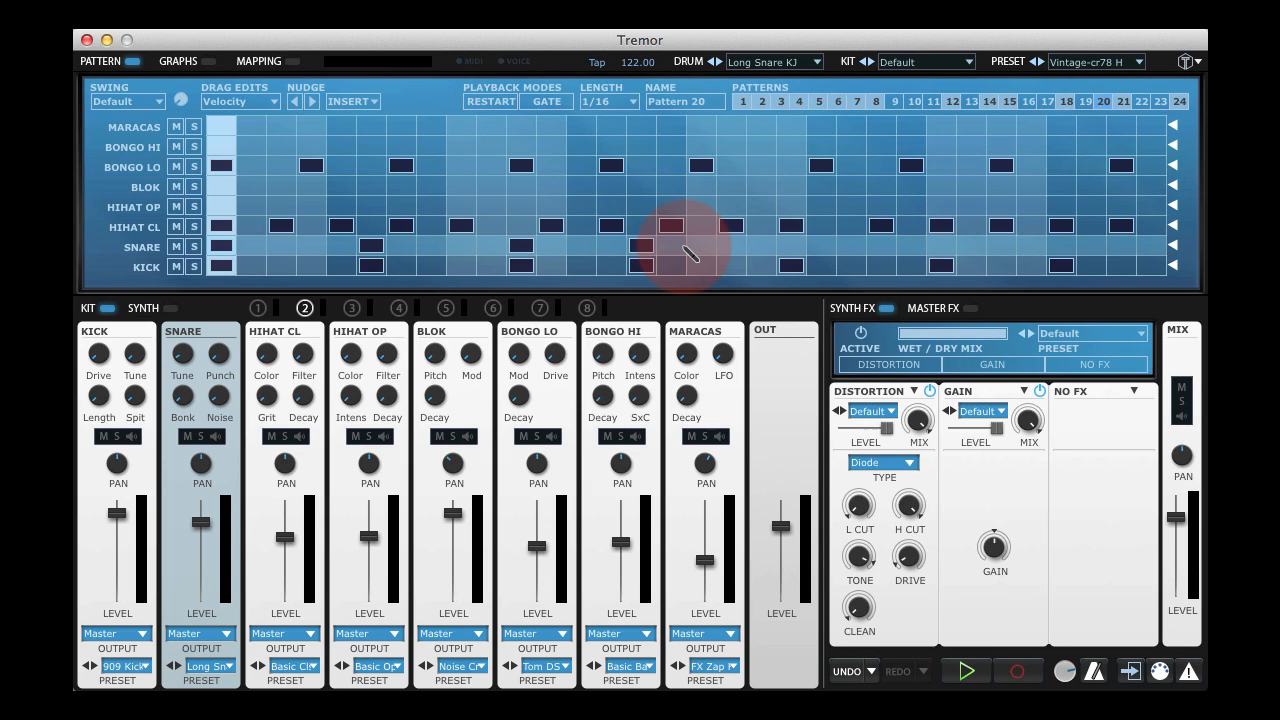
left_click_drag(216, 248, 684, 248)
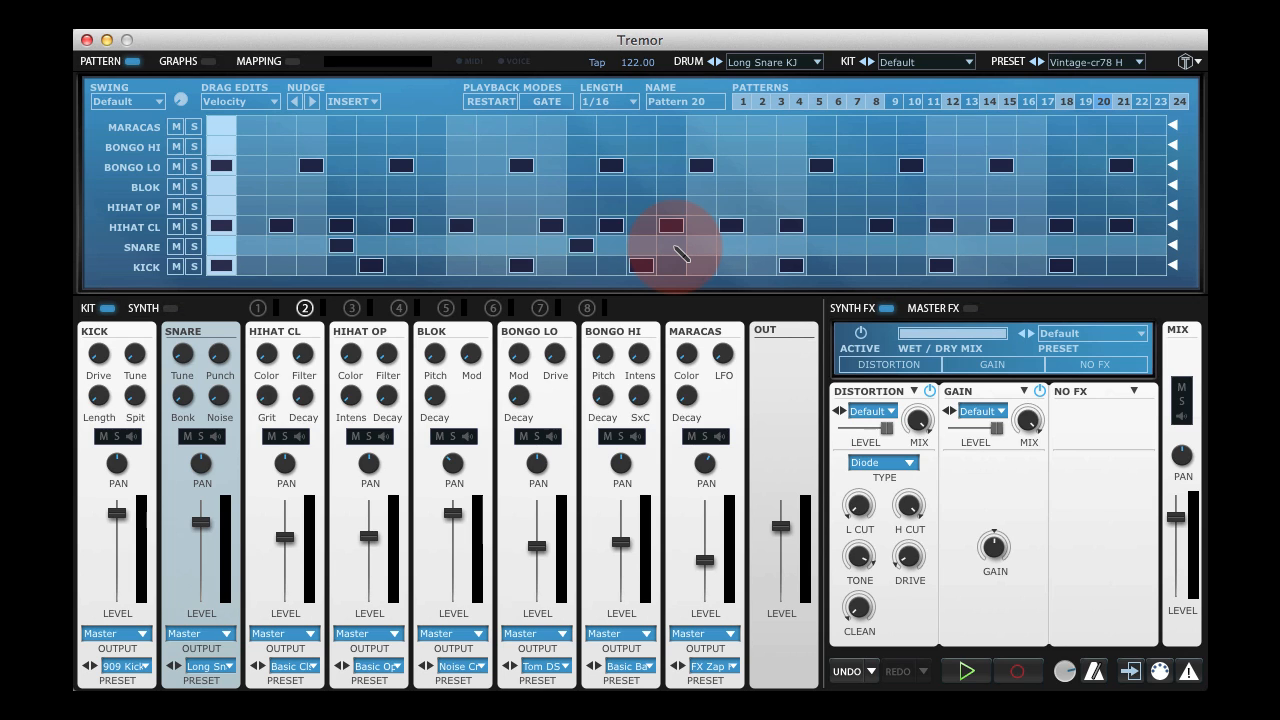
left_click(964, 670)
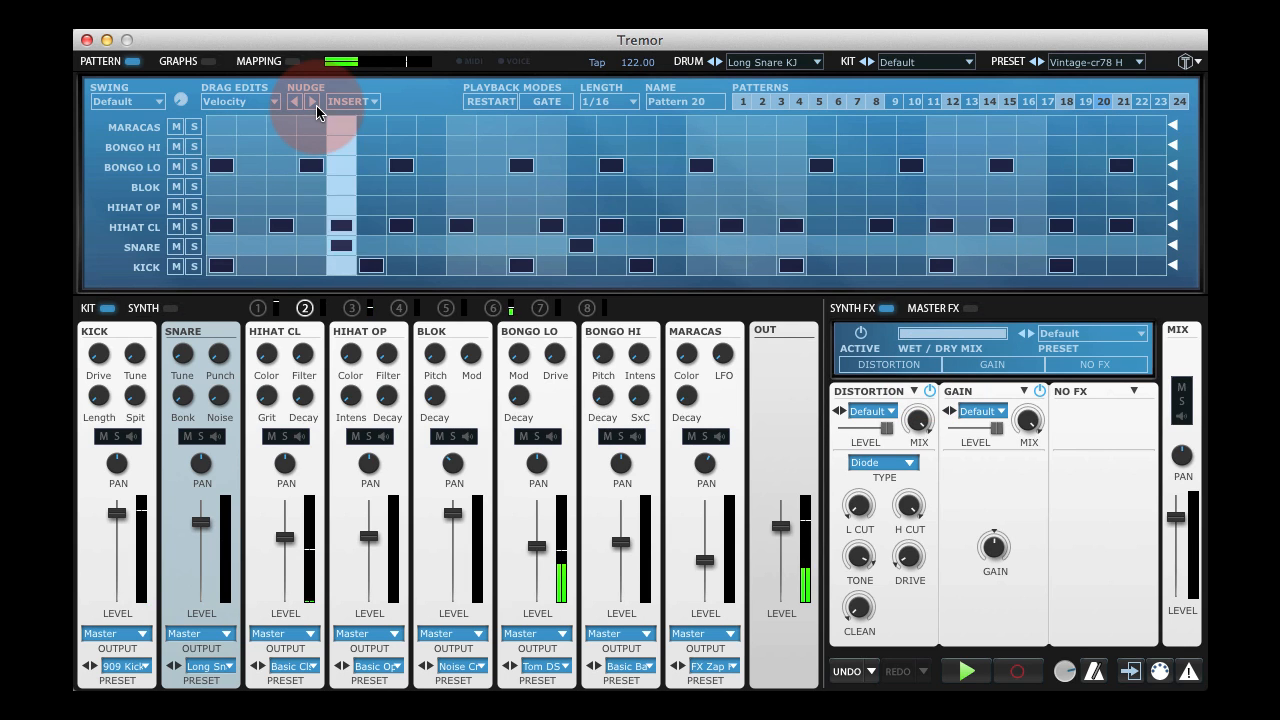
Step: Nudge the pattern's notes two steps along the timeline during playback
left_click(310, 100)
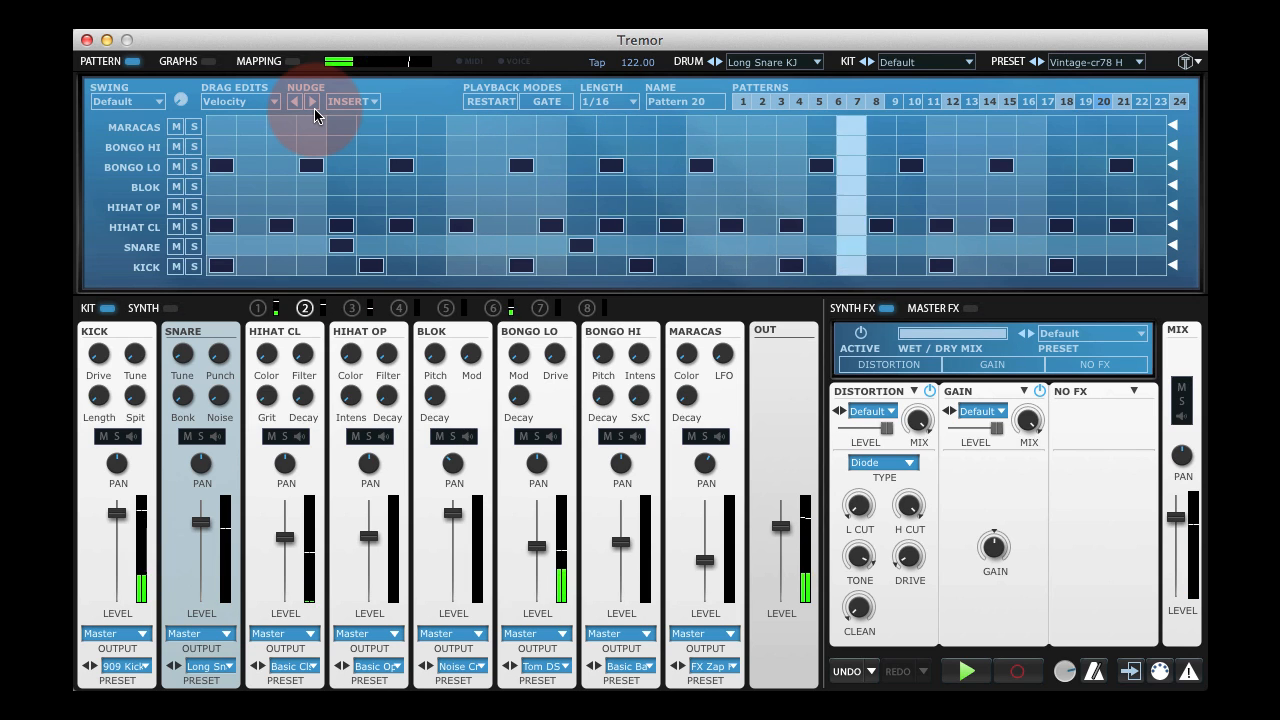
left_click(312, 100)
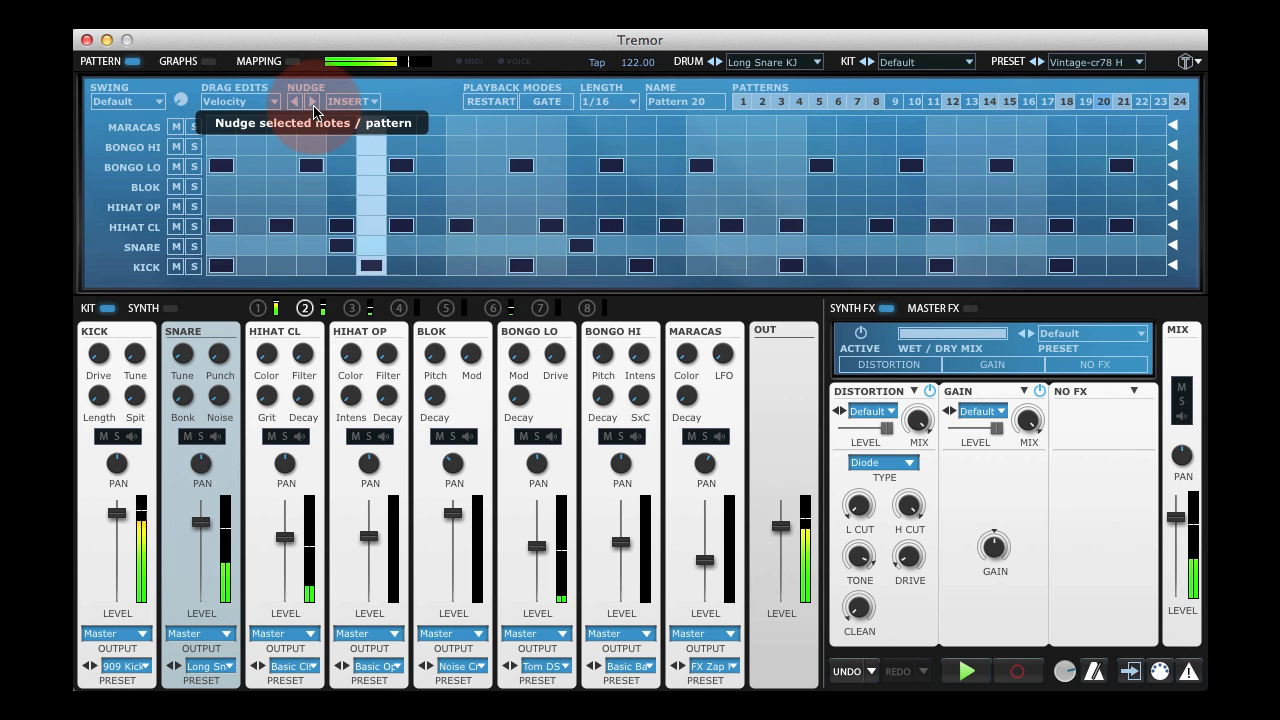